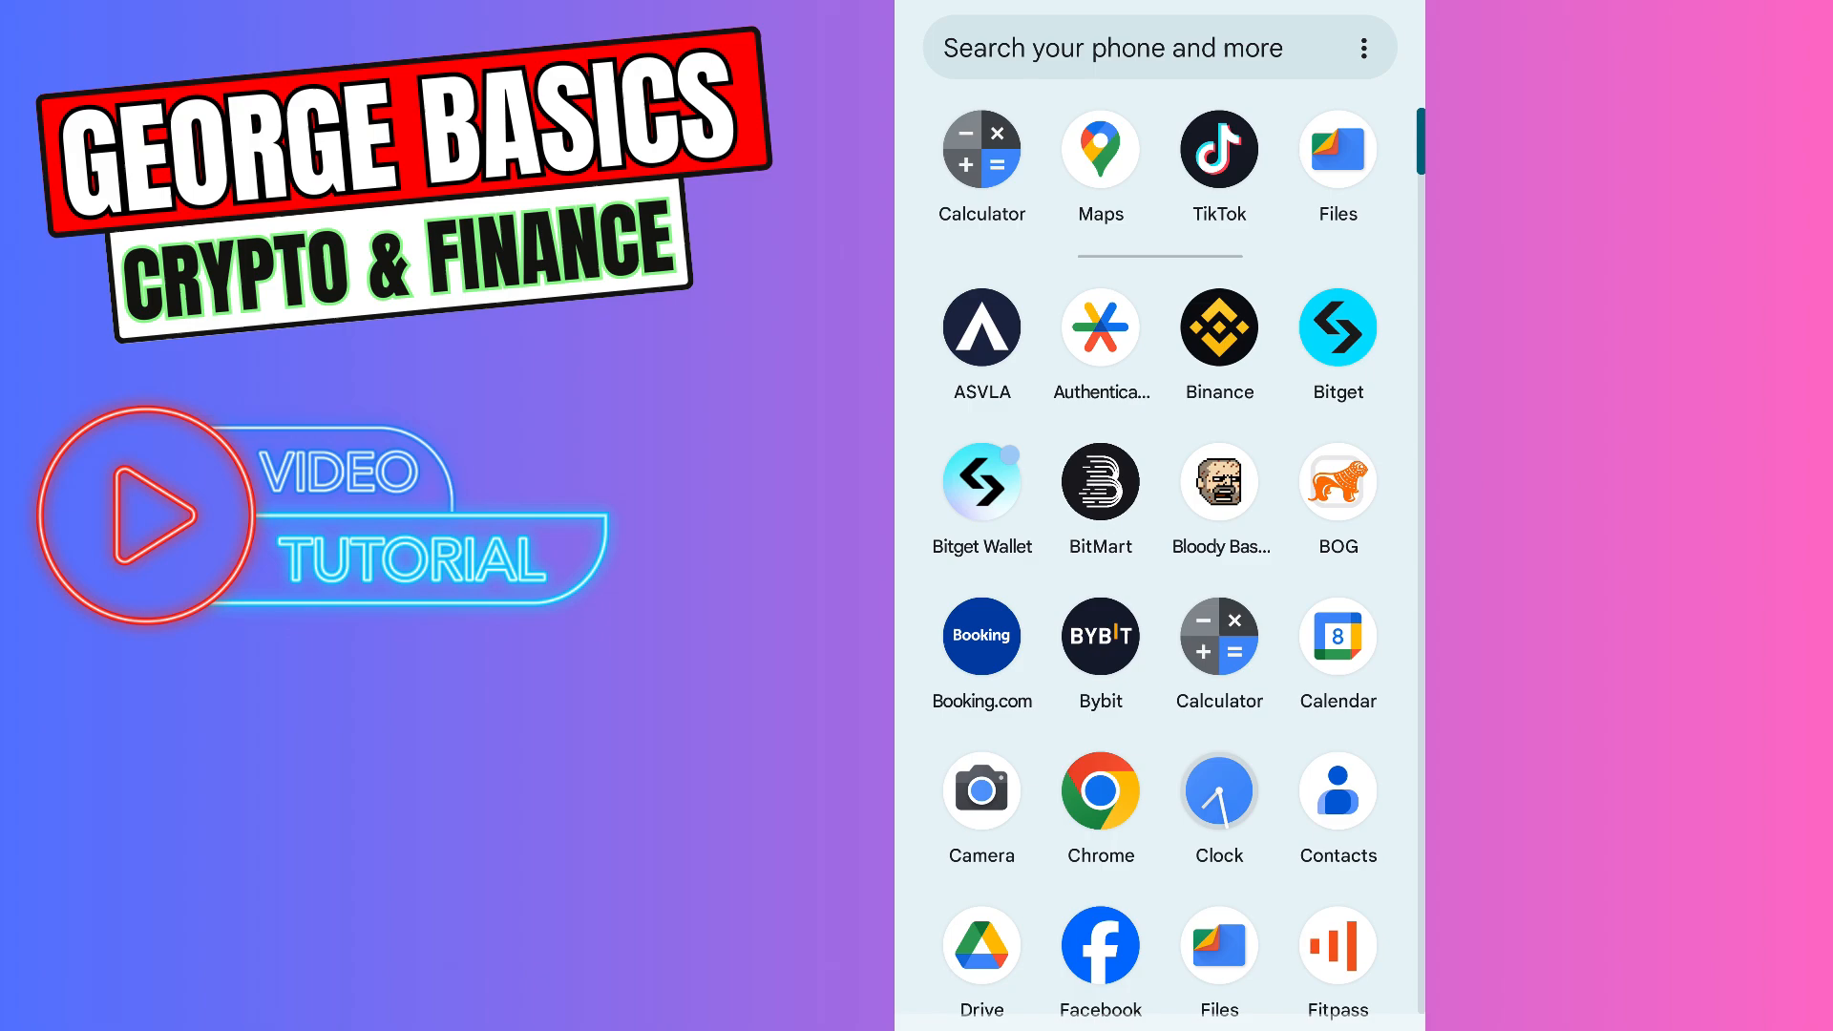
Launch the Bitget Wallet app from the app drawer, landing on the $0.00 wallet home
{"action": "left_click", "coordinate": [981, 480]}
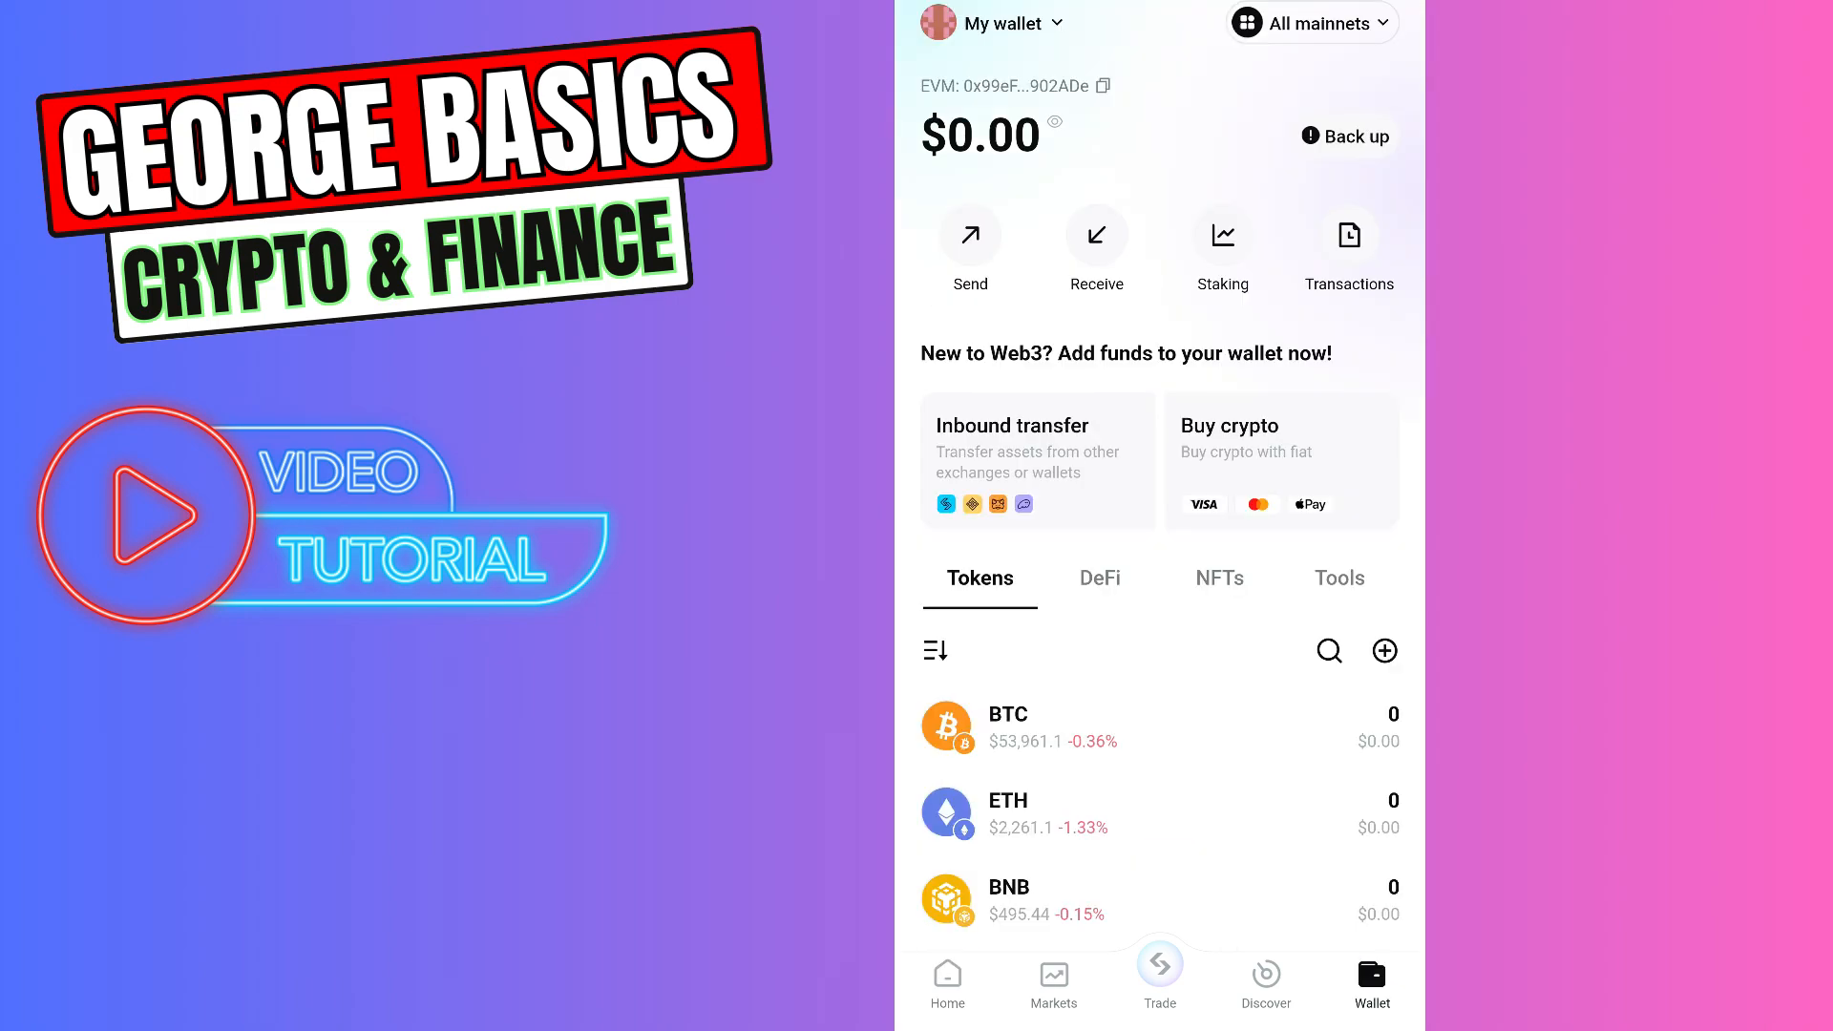
Show and copy the wallet's USDT receiving address on BNB Chain
{"action": "left_click", "coordinate": [1095, 249]}
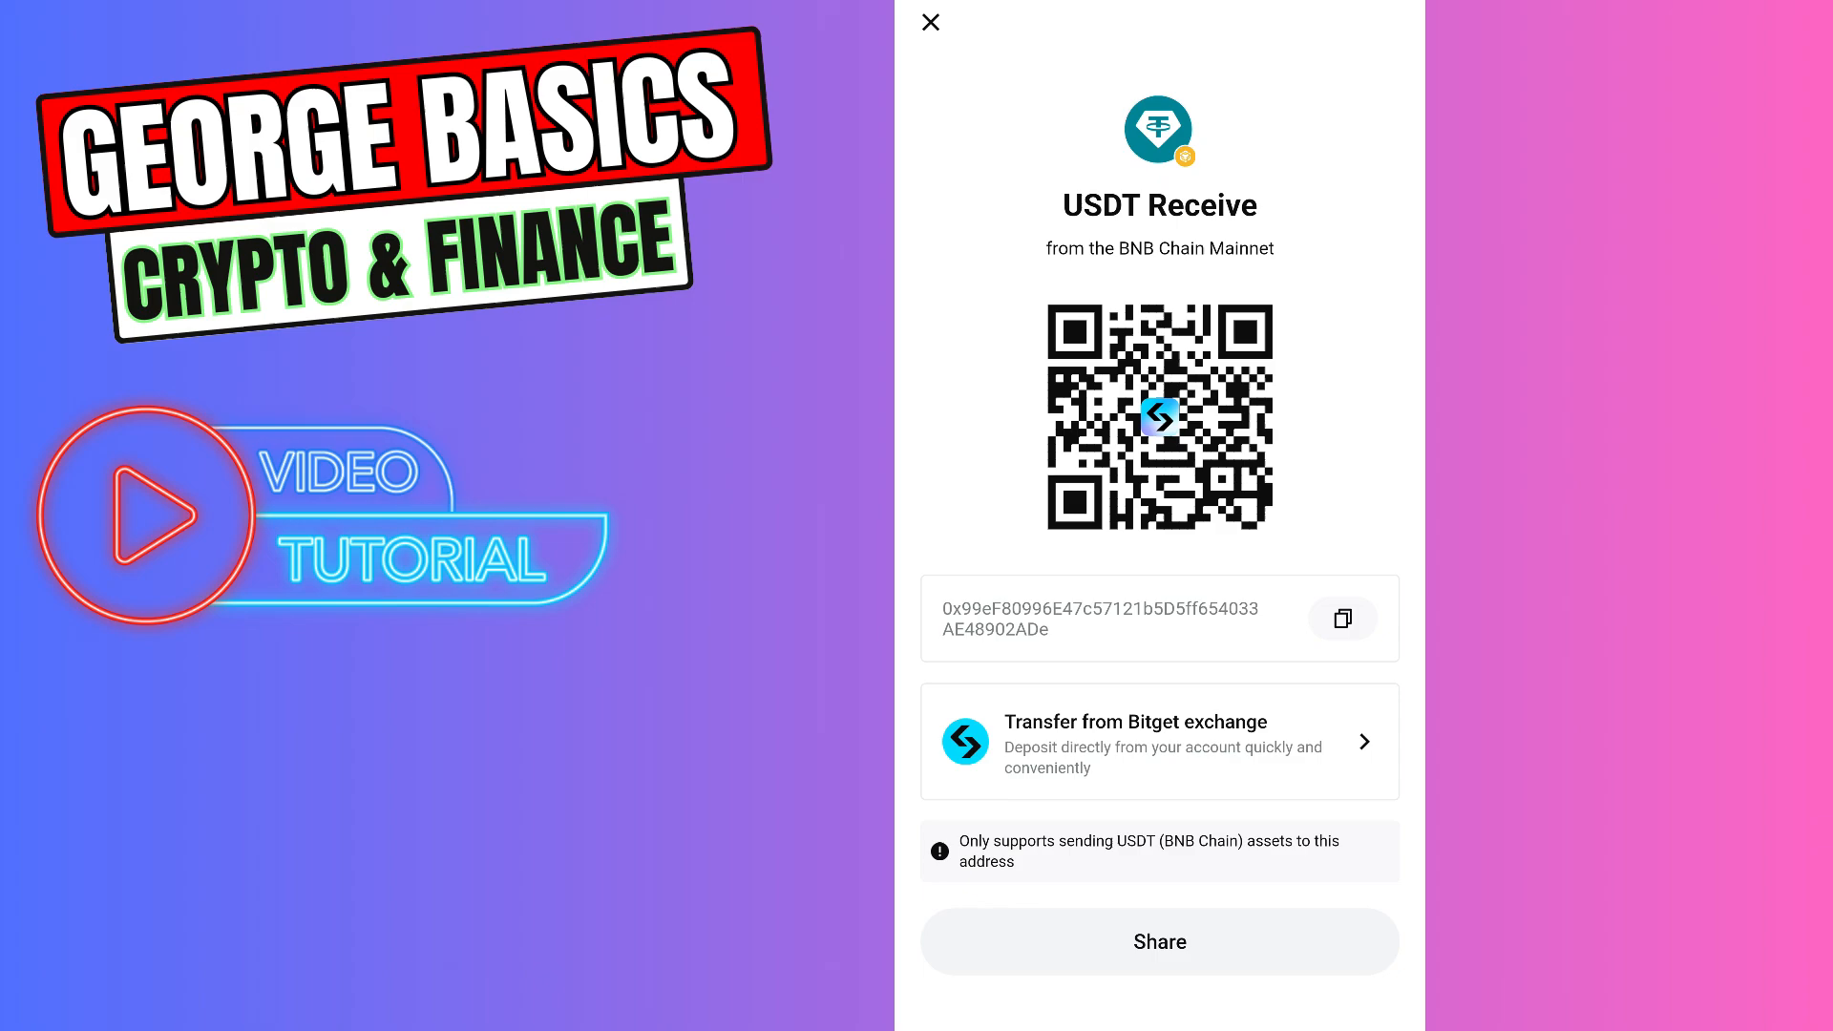
{"action": "left_click", "coordinate": [1340, 618]}
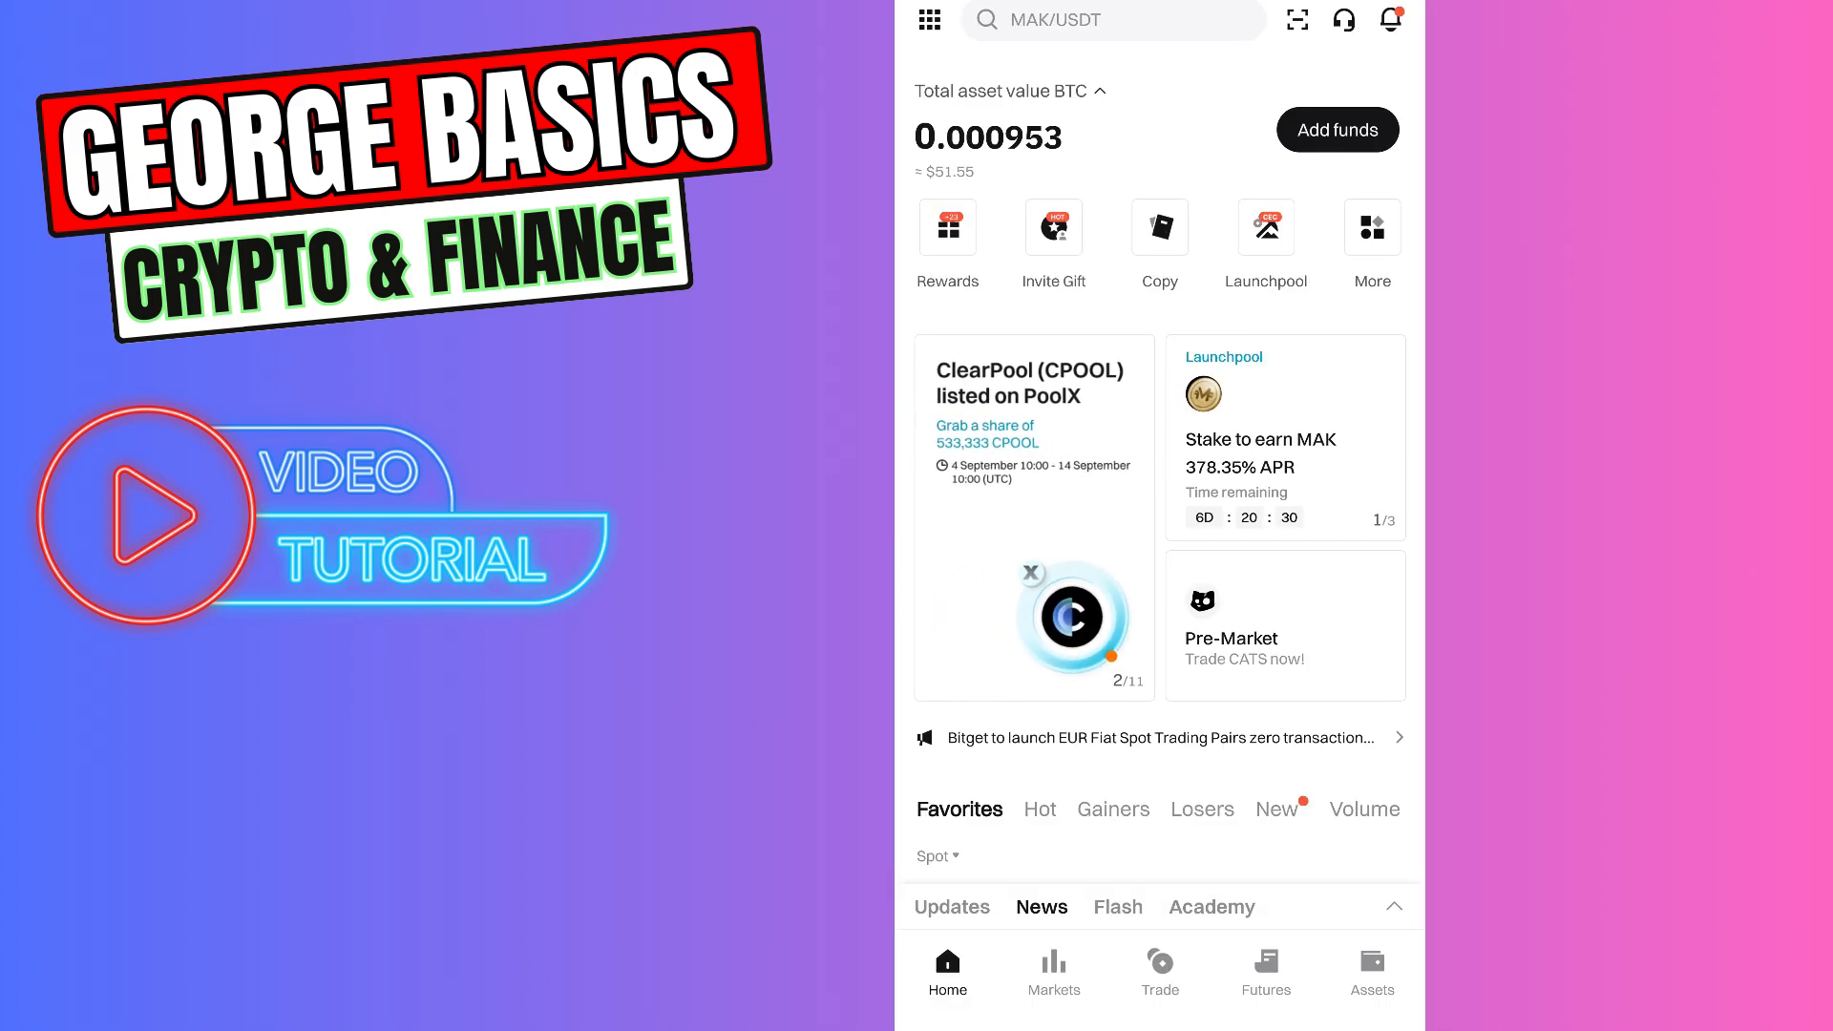
Start an on-chain USDT withdrawal on the exchange and list the available networks
{"action": "left_click", "coordinate": [1369, 968]}
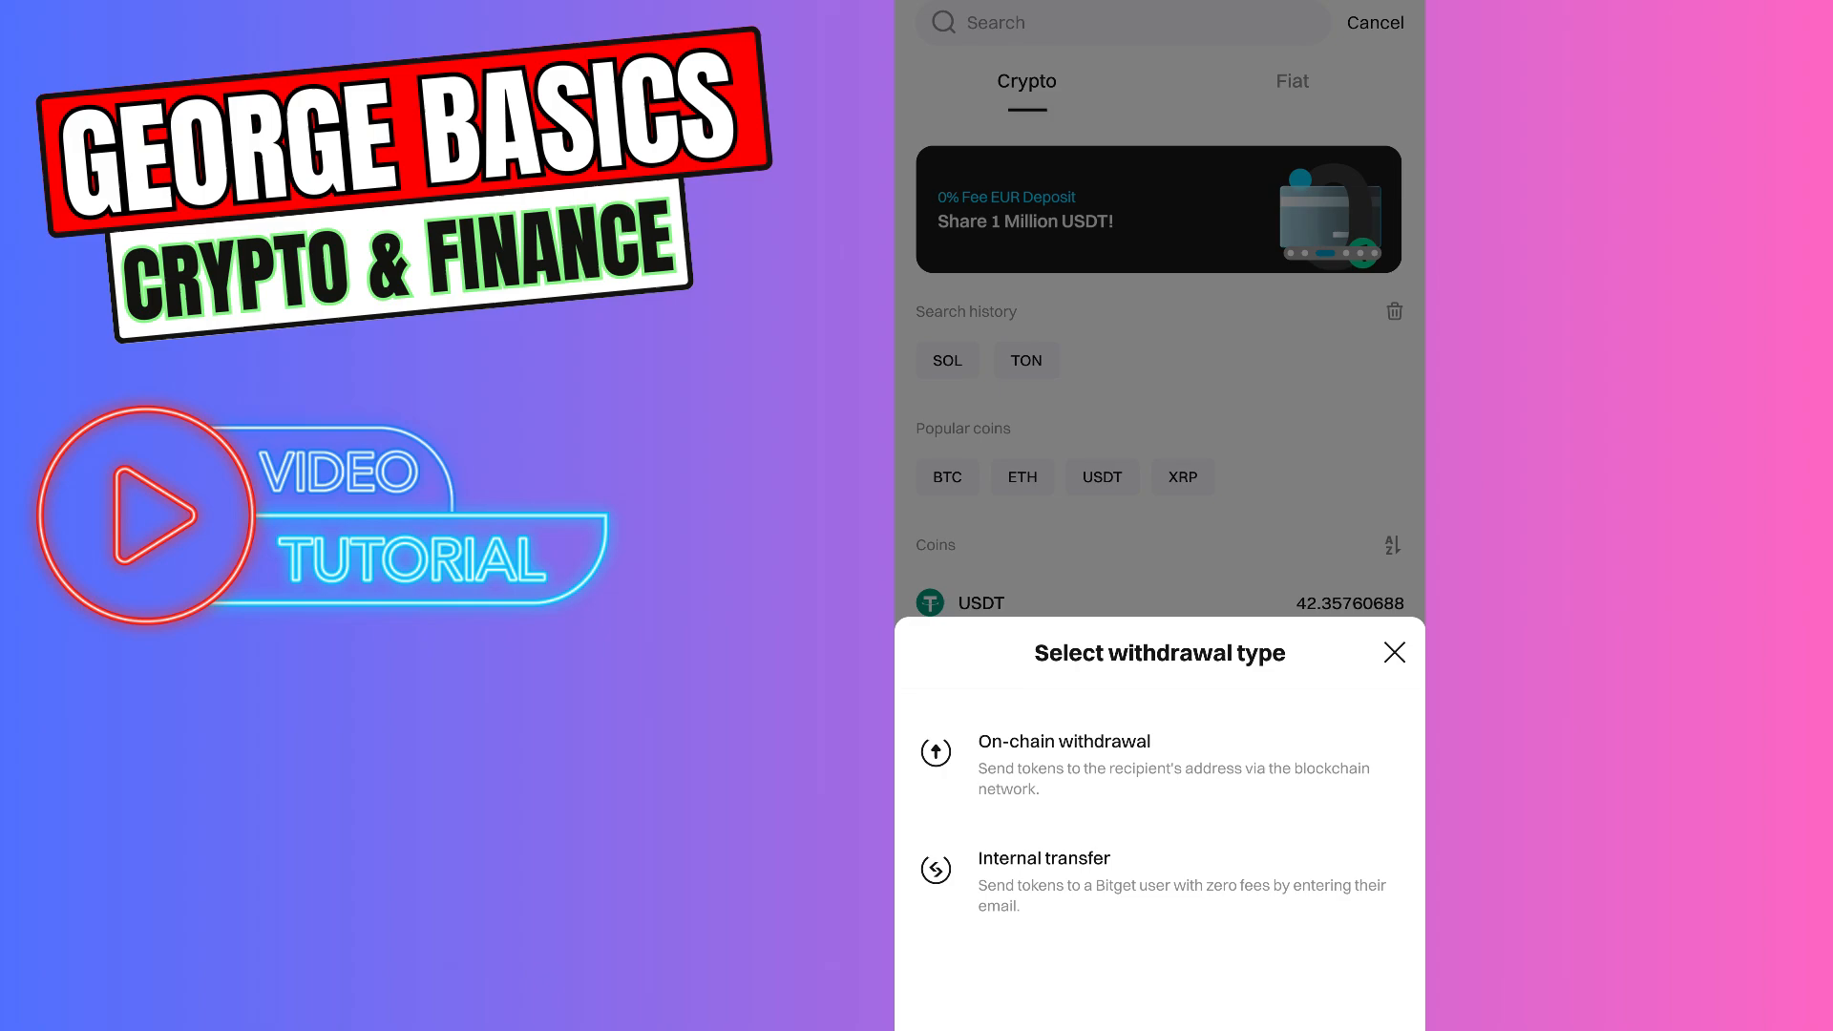
{"action": "left_click", "coordinate": [1063, 740]}
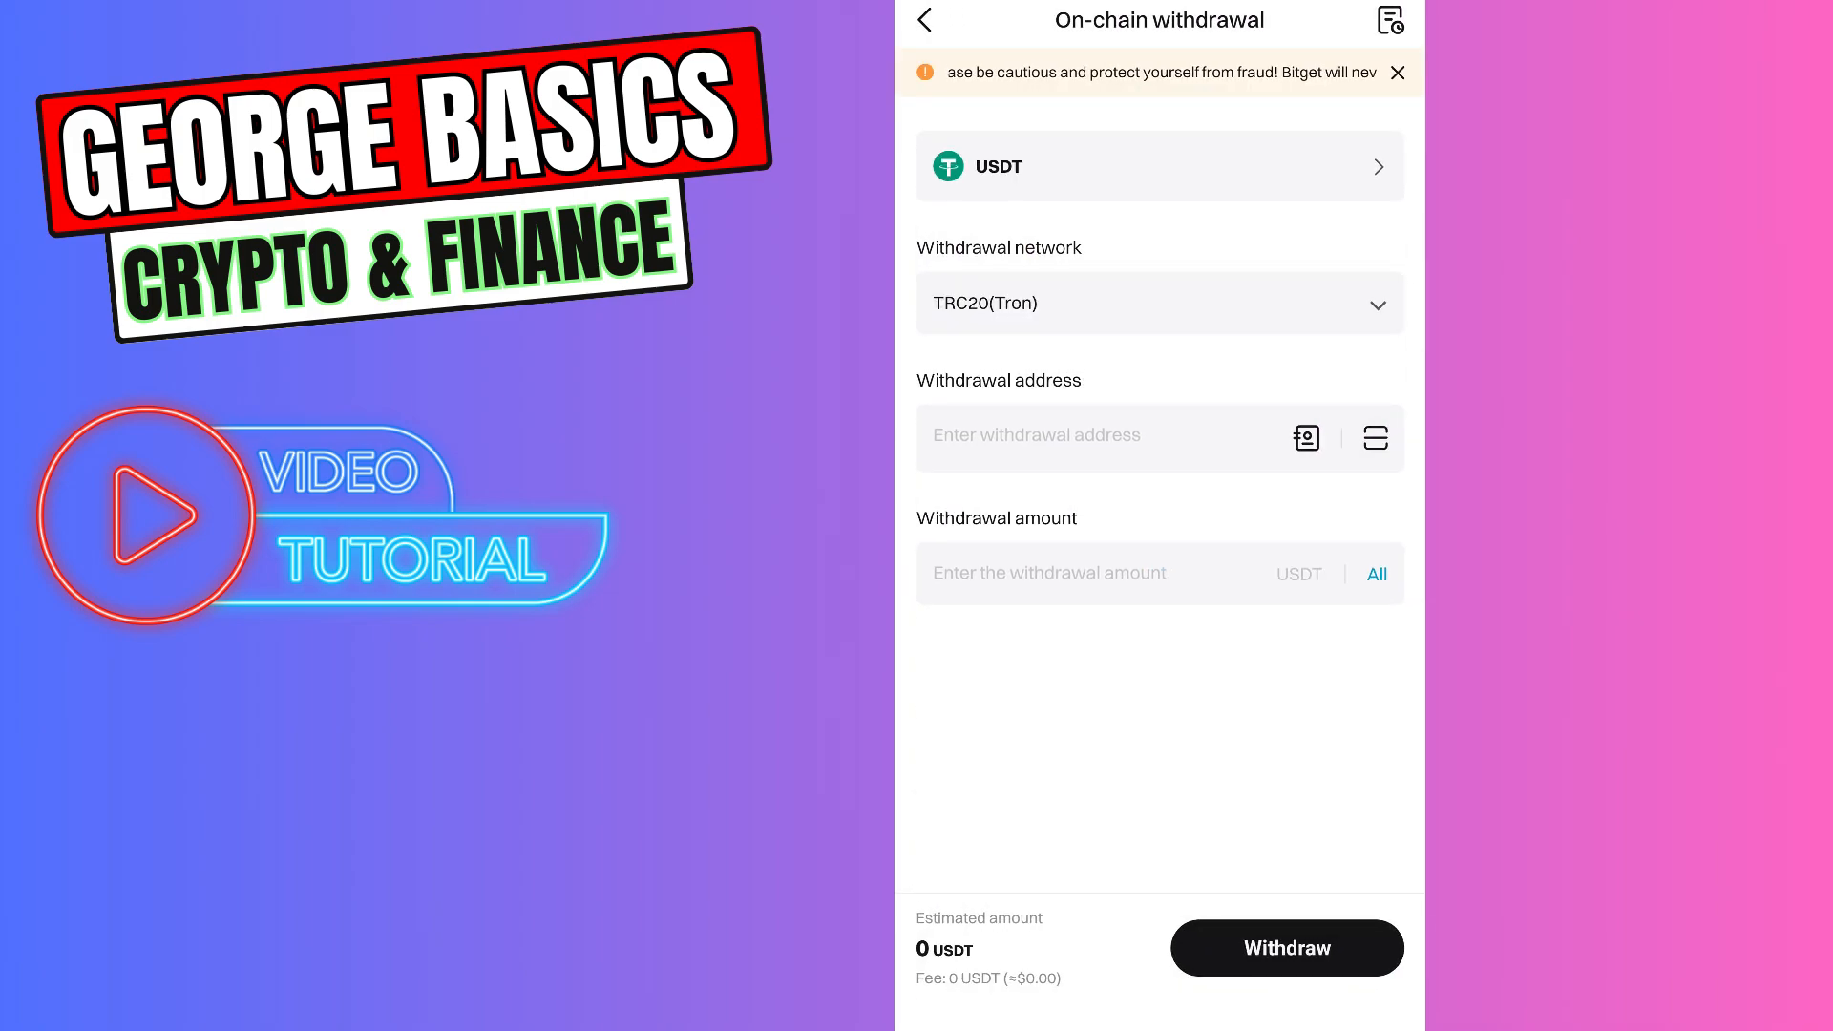
{"action": "left_click", "coordinate": [1157, 303]}
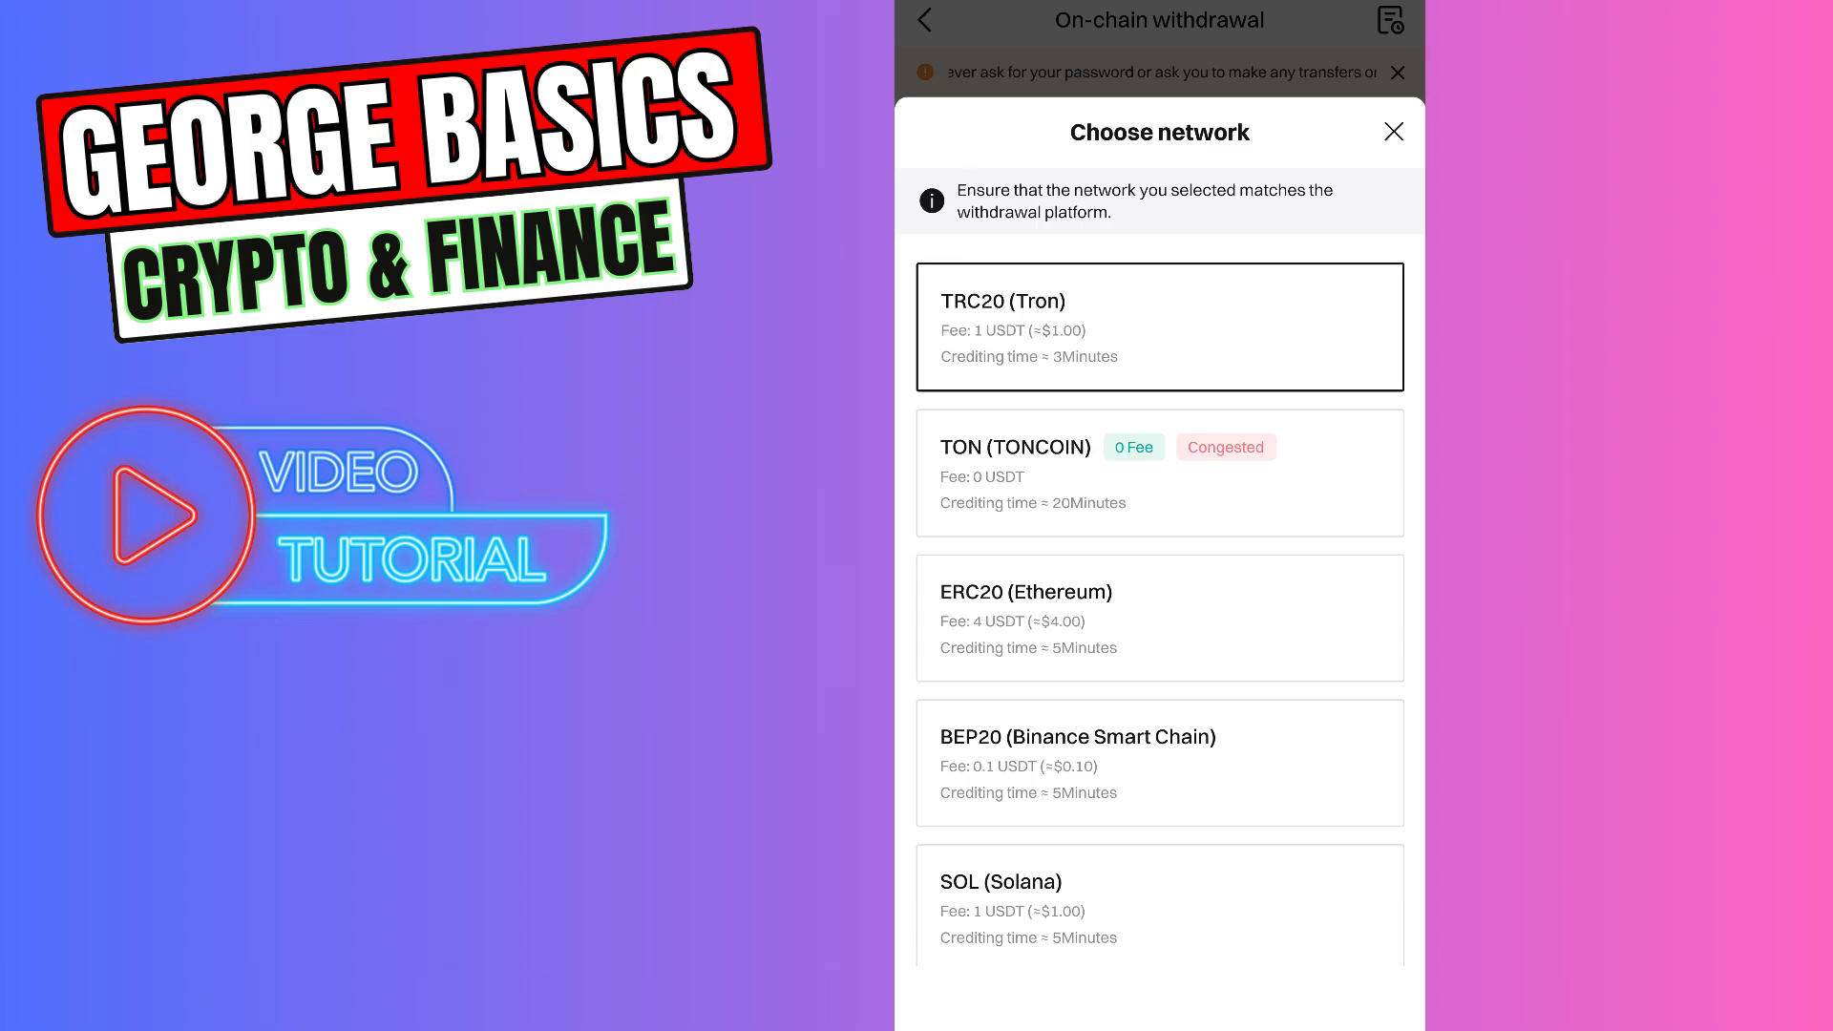
Submit a 15 USDT withdrawal over BEP20 to the copied wallet address for review
{"action": "left_click", "coordinate": [1078, 762]}
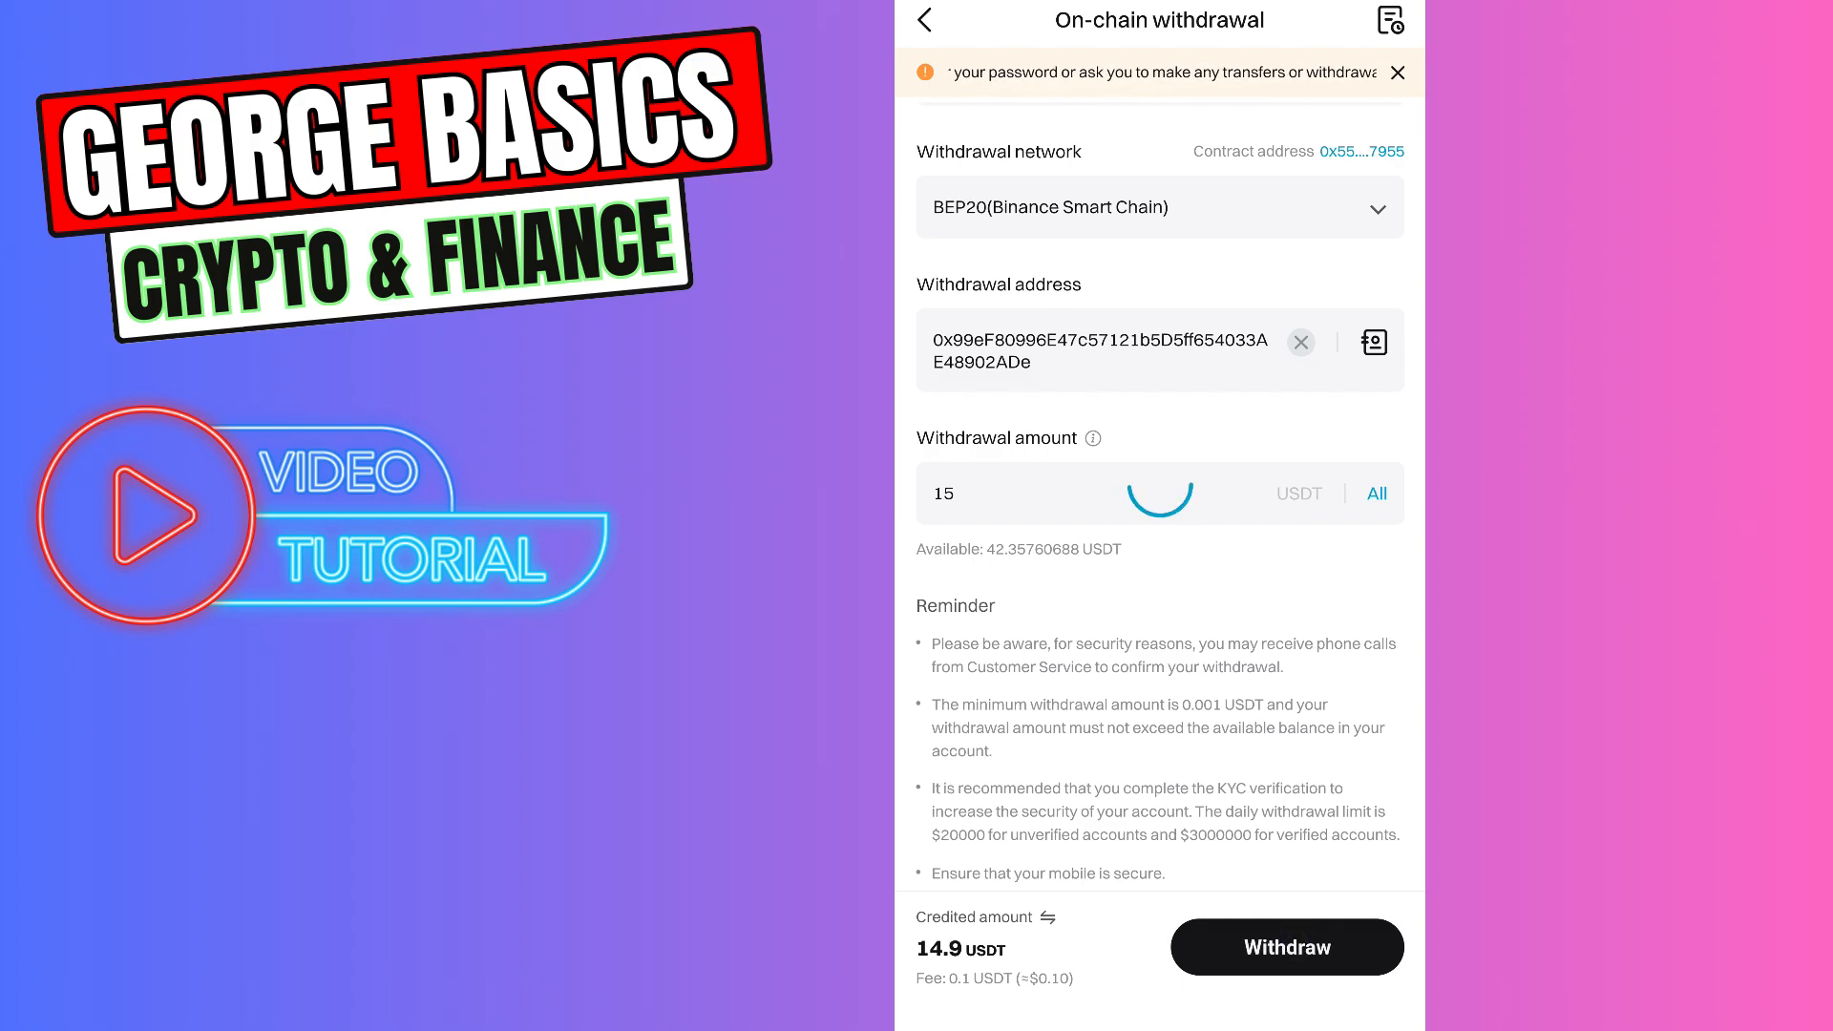
{"action": "left_click", "coordinate": [1285, 947]}
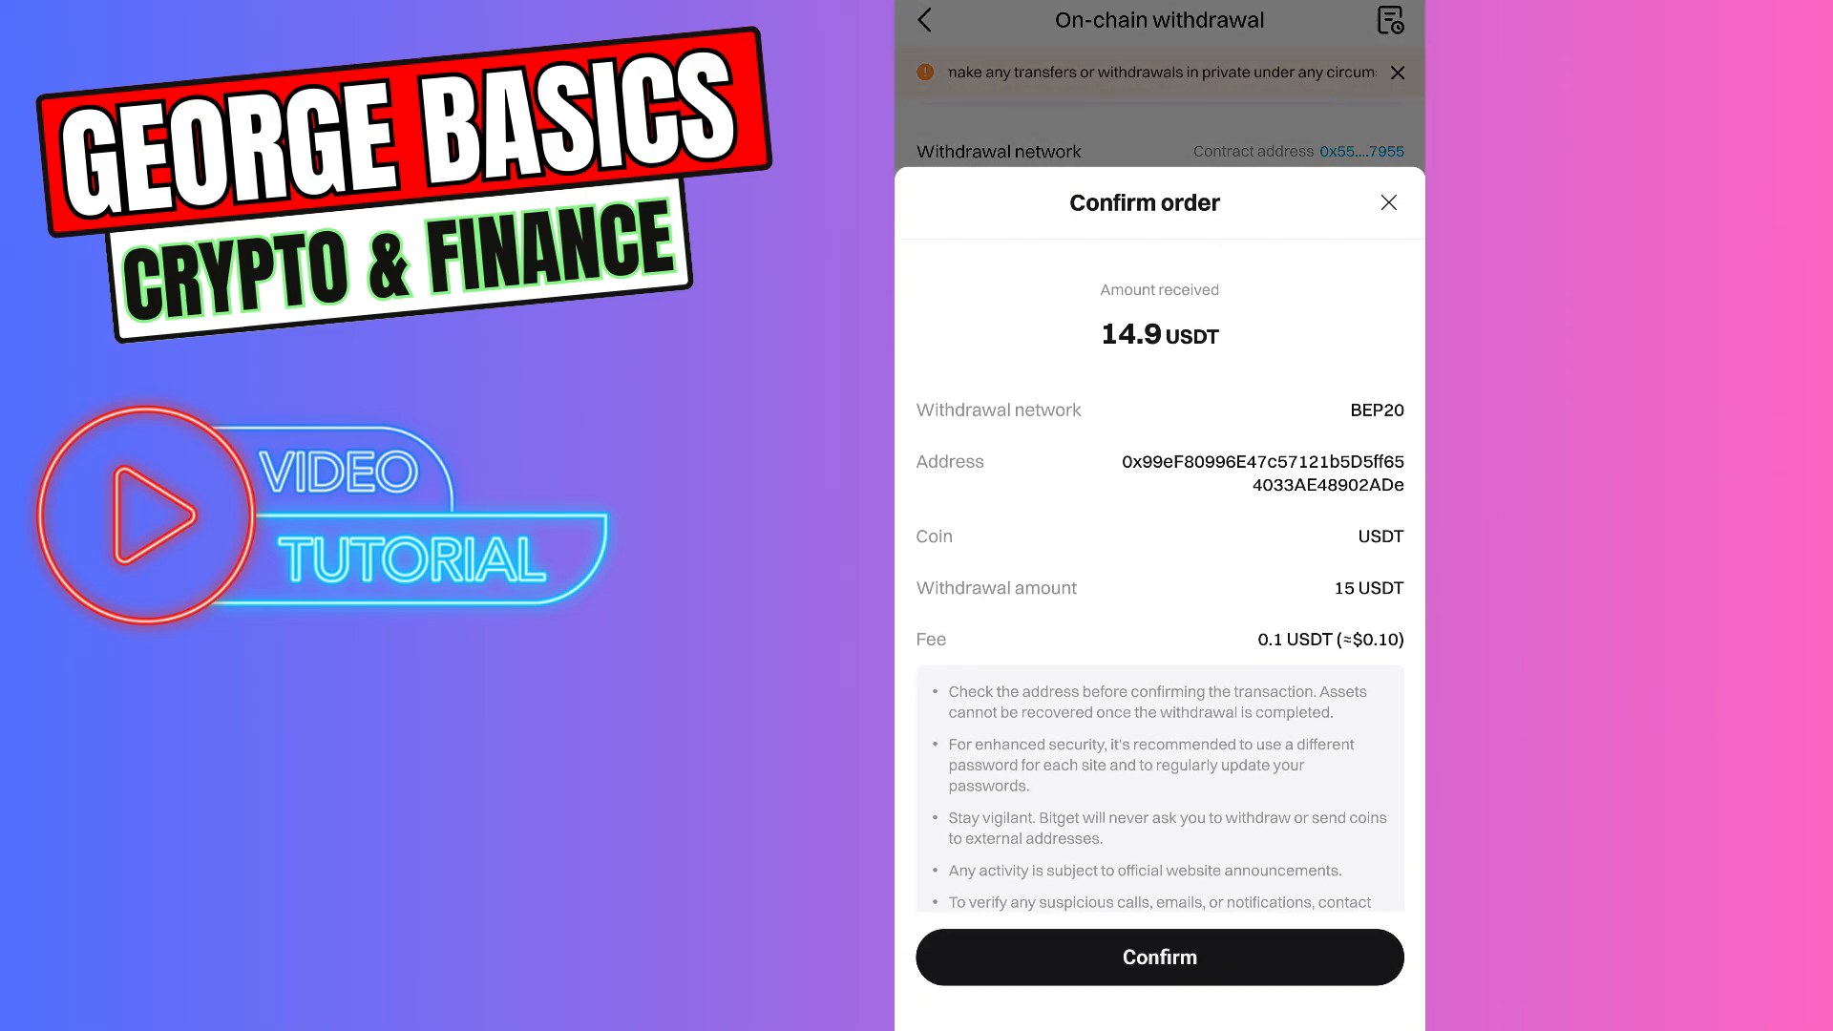
Confirm the withdrawal order and view the incoming 14.9 USDT marked Done in Bitget Wallet
{"action": "left_click", "coordinate": [1157, 957]}
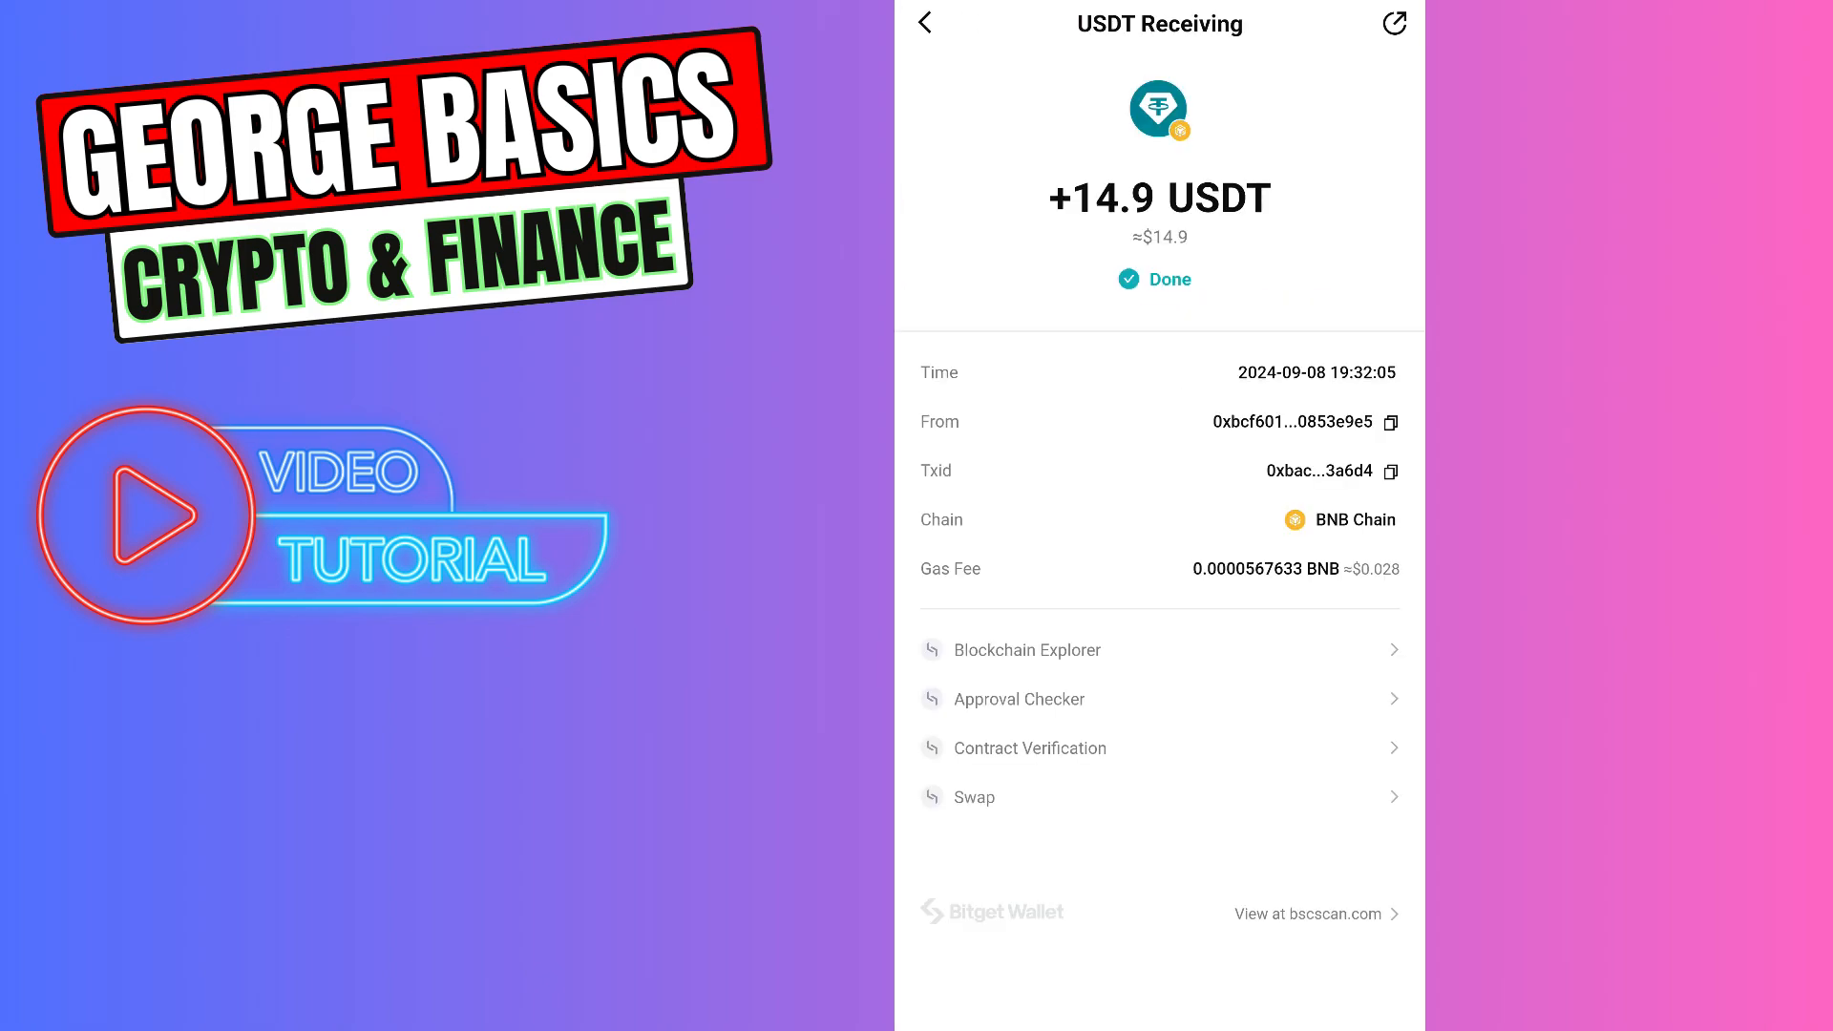
{"action": "left_click", "coordinate": [1392, 23]}
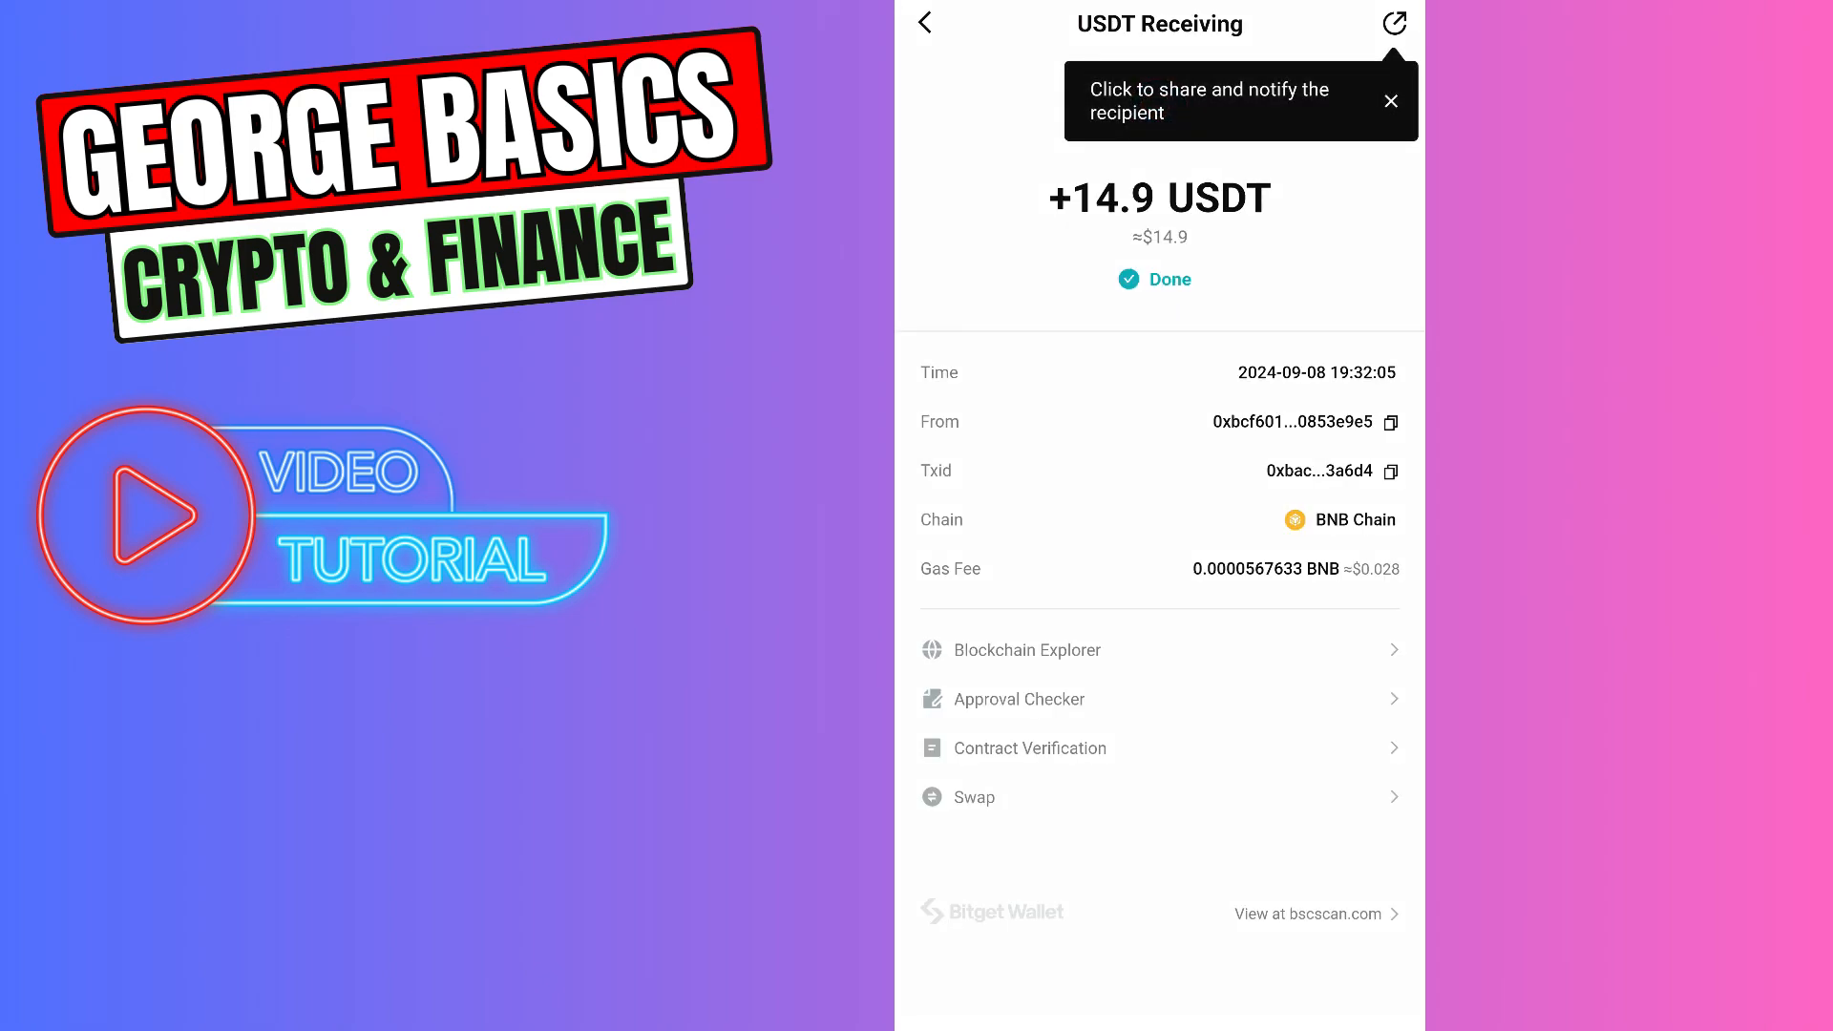